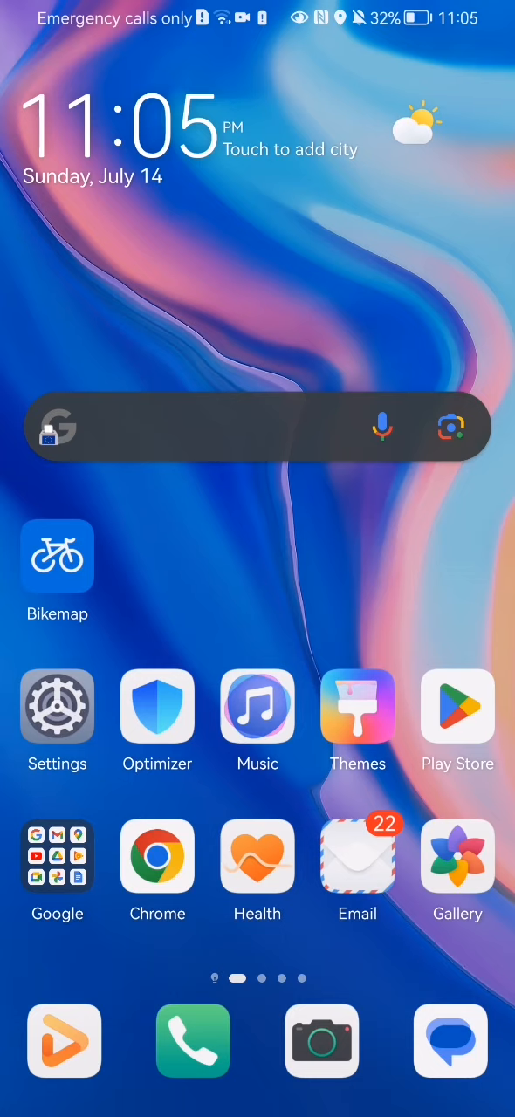
# Launch Bikemap from the home screen so its map view appears
pyautogui.click(56, 556)
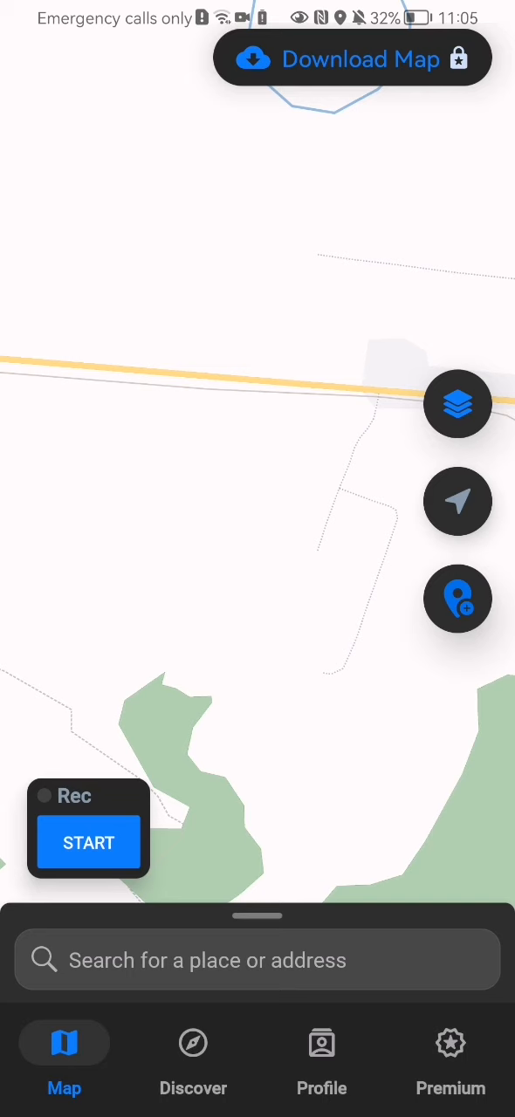
# Go to Bikemap's Settings screen showing membership, addresses and preferences
pyautogui.click(321, 1056)
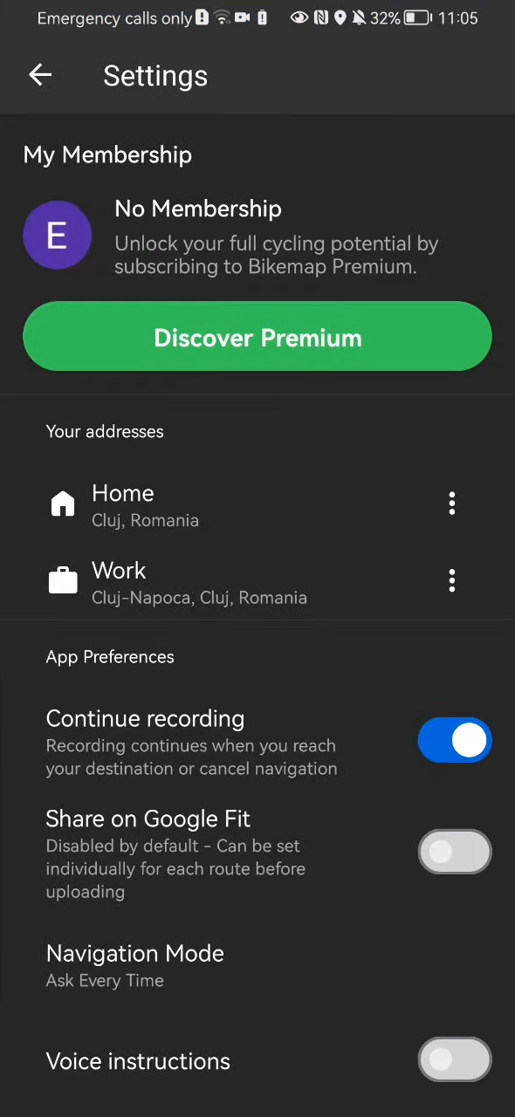
# Scroll Settings down to the E-mail notifications section and app version 20.6.1
pyautogui.scroll(-3)
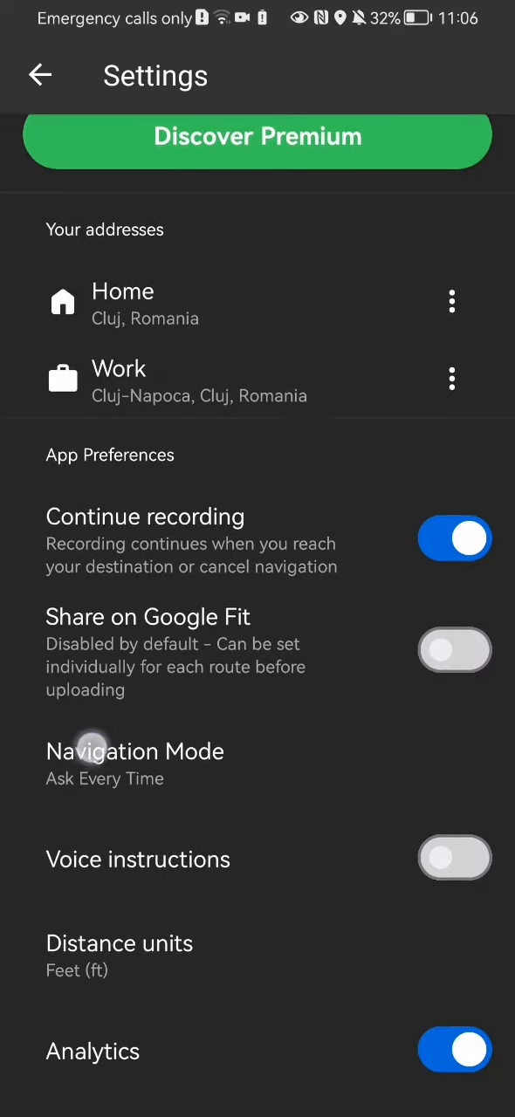
pyautogui.scroll(-3)
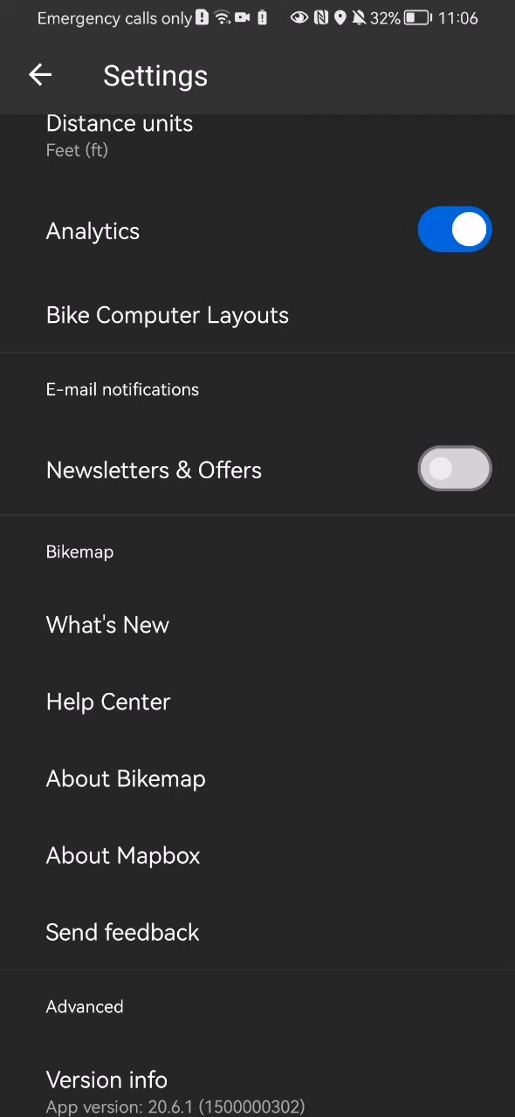
# Toggle Newsletters & Offers emails on then off again and return to the map view
pyautogui.click(454, 469)
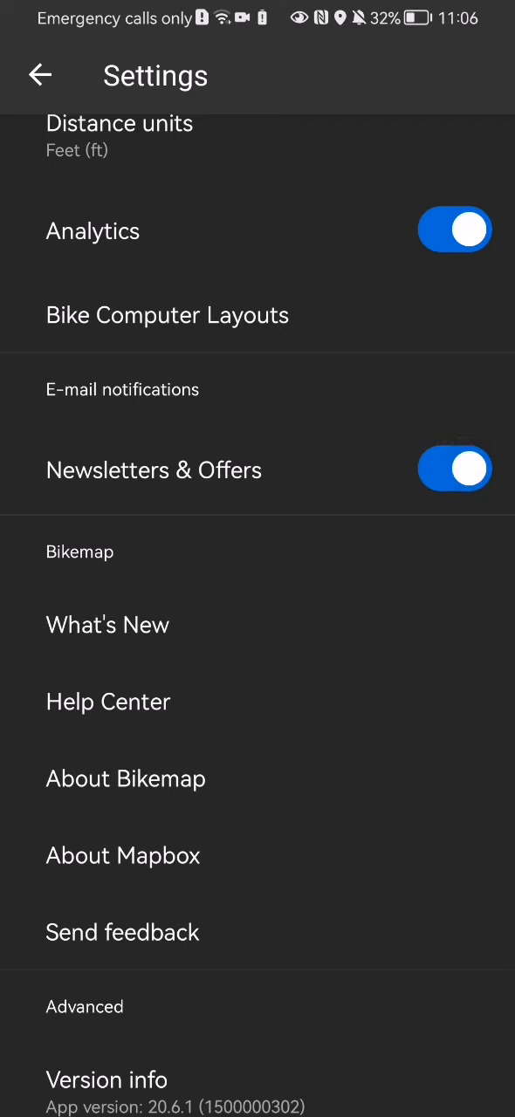
pyautogui.click(453, 469)
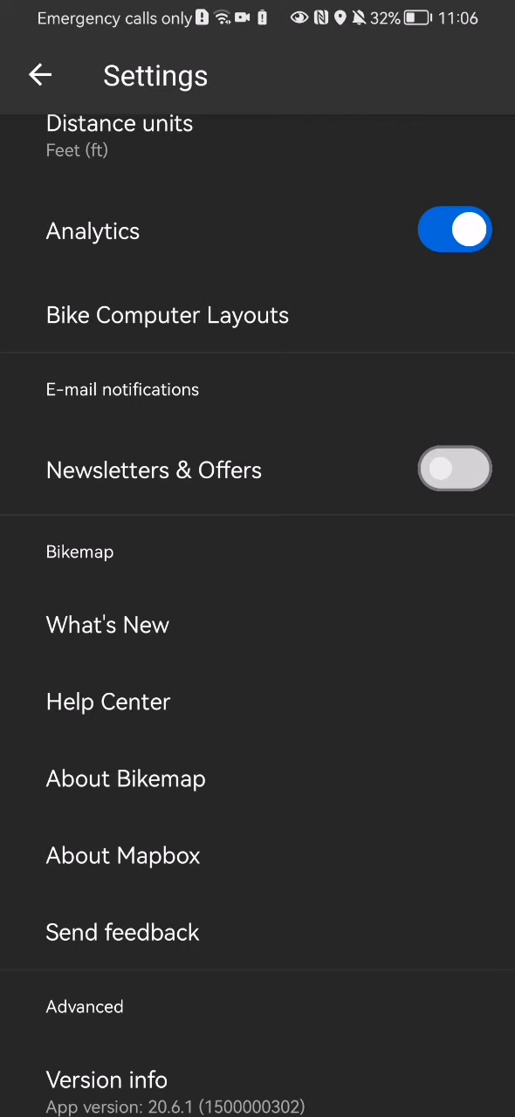
pyautogui.scroll(-3)
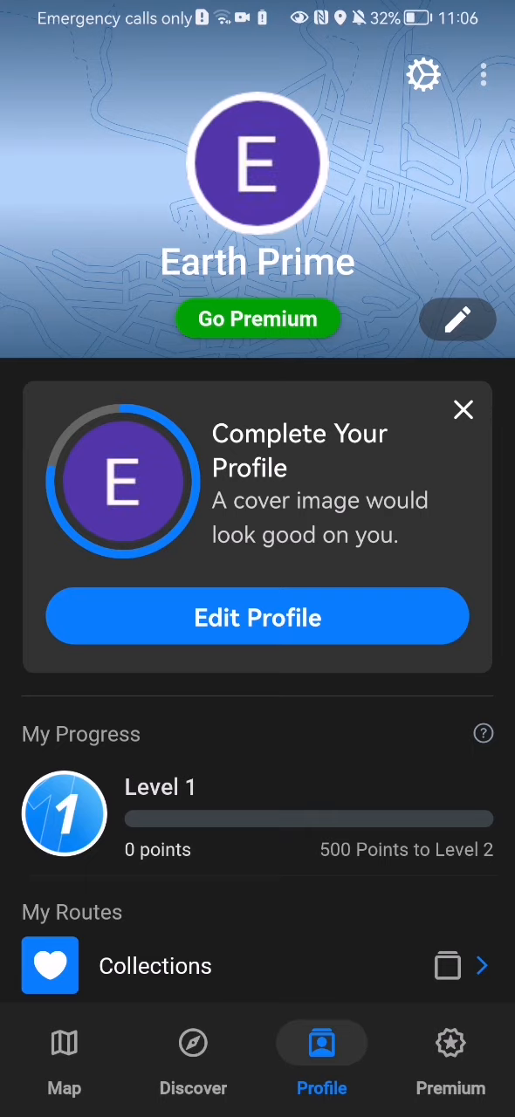
pyautogui.click(62, 1056)
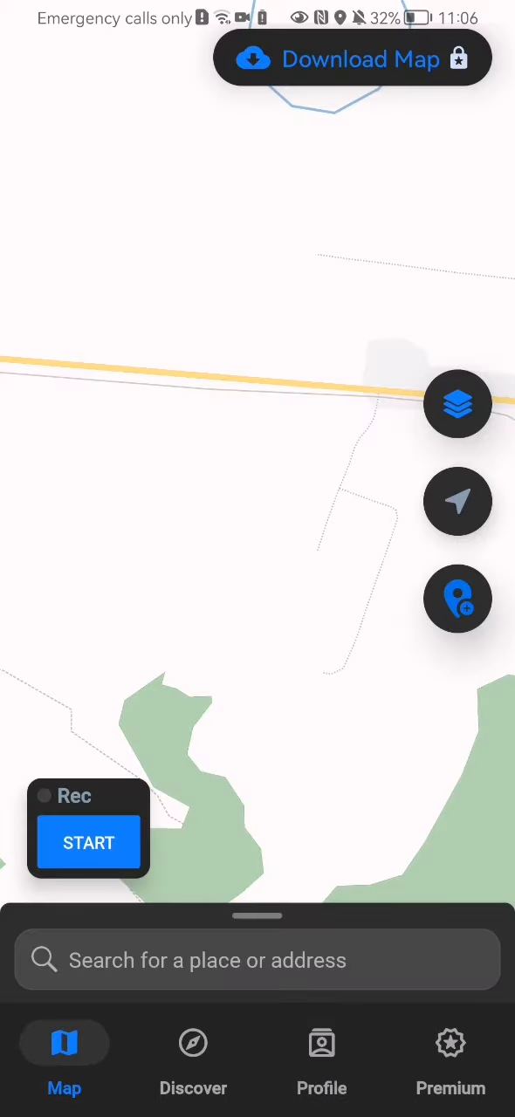